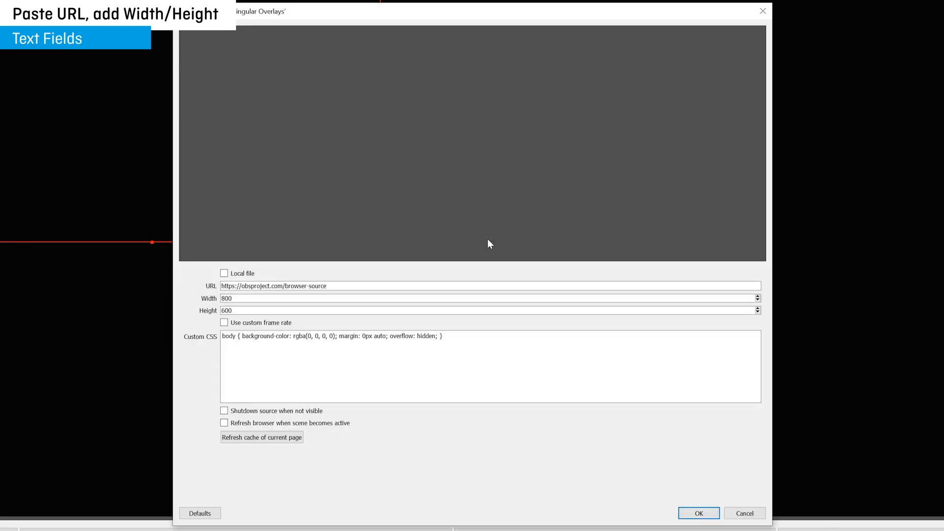
- Confirm the Singular Overlays browser source properties with its URL, Width and Height
left_click(698, 514)
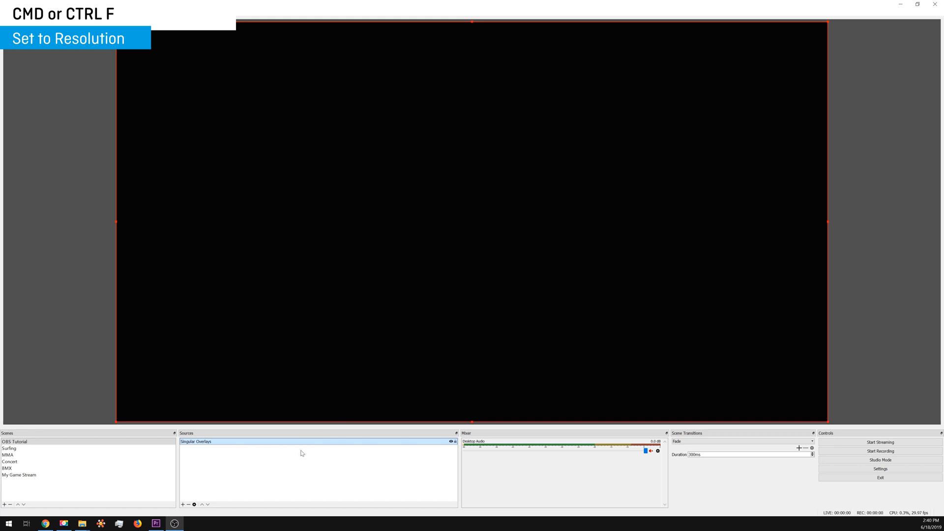